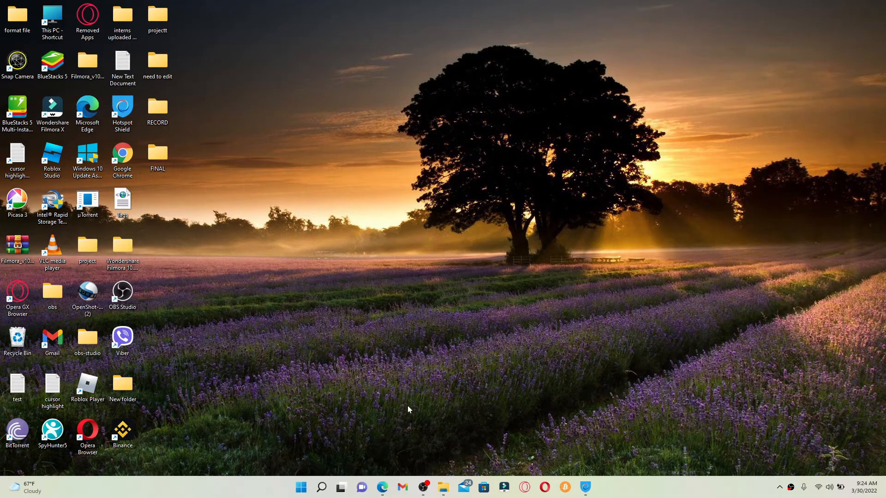
# Launch Edge and go to delta.com/redeem-documents, Delta's certificates, eCredits and gift cards page
pyautogui.click(381, 488)
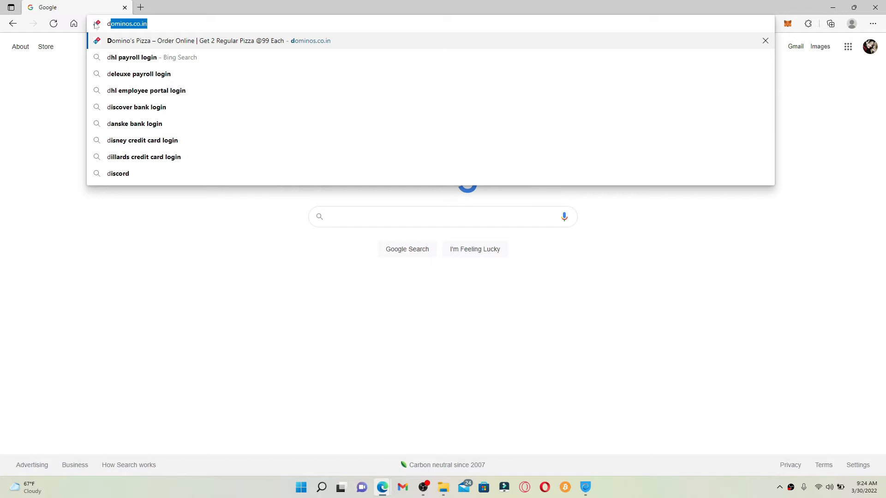
pyautogui.write('delta.com/redocs/redeem-documents')
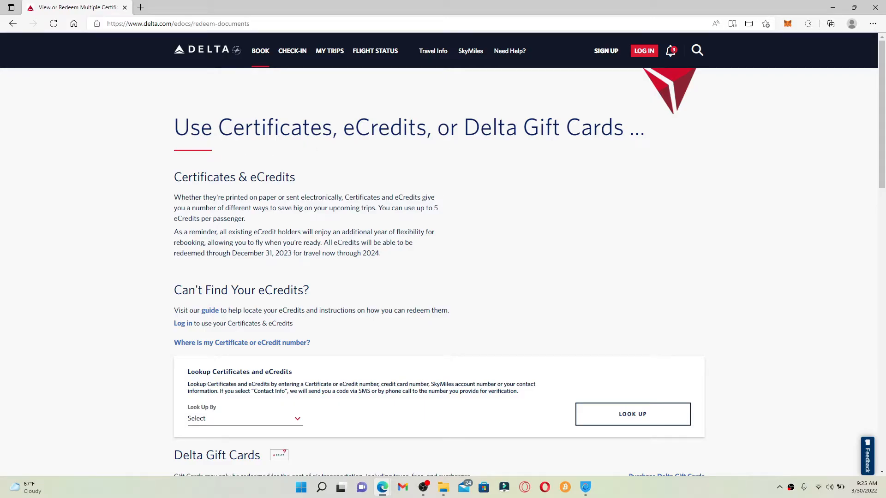
# Scroll down the redeem page to the Delta Gift Cards section with its number and PIN fields
pyautogui.scroll(-3)
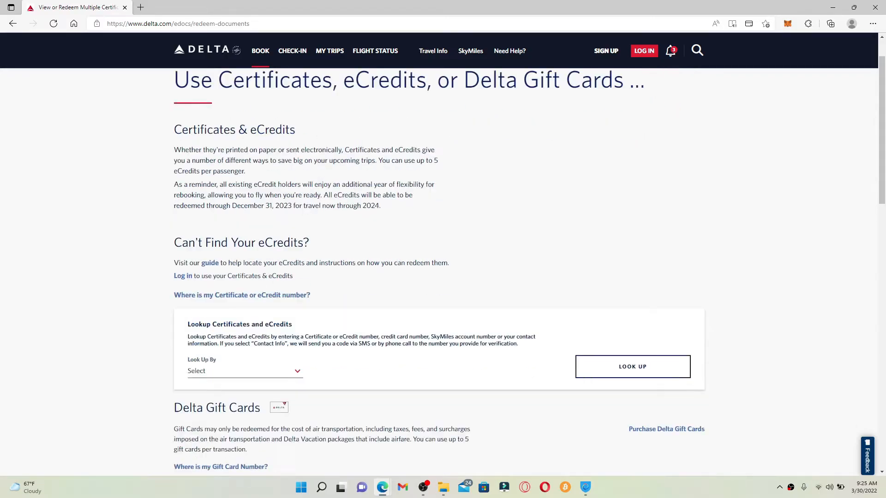
pyautogui.scroll(-3)
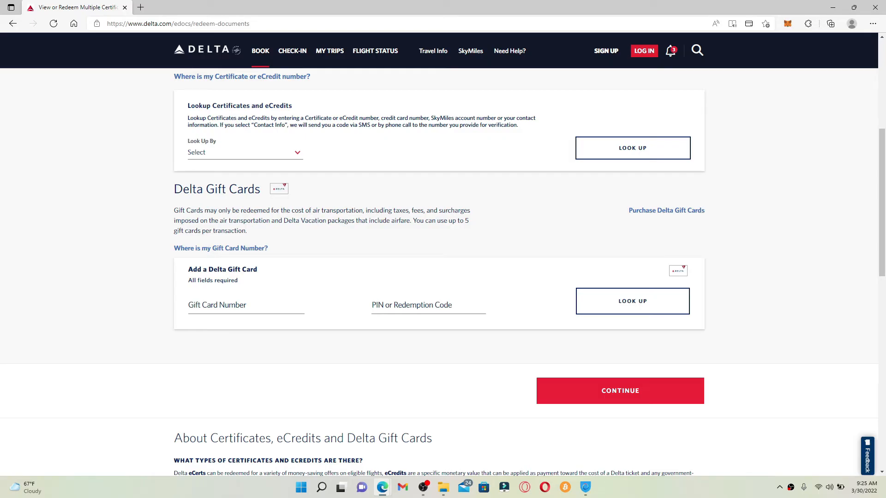
pyautogui.moveTo(529, 237)
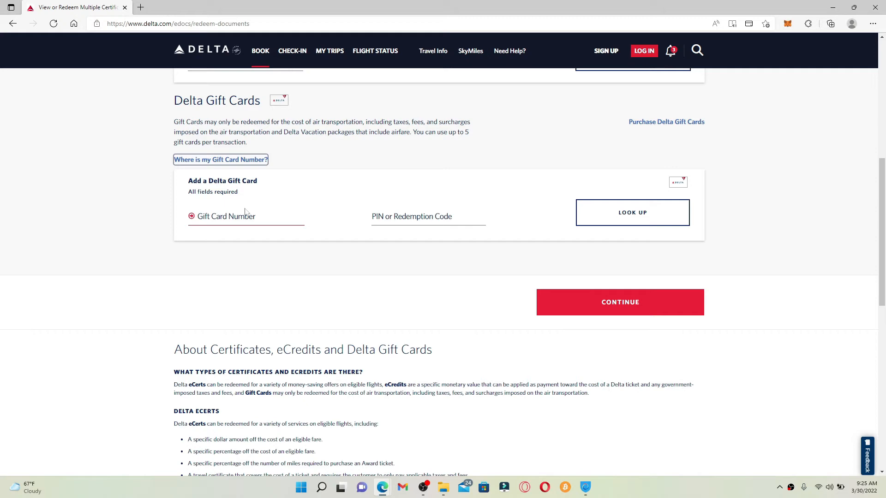
pyautogui.click(632, 212)
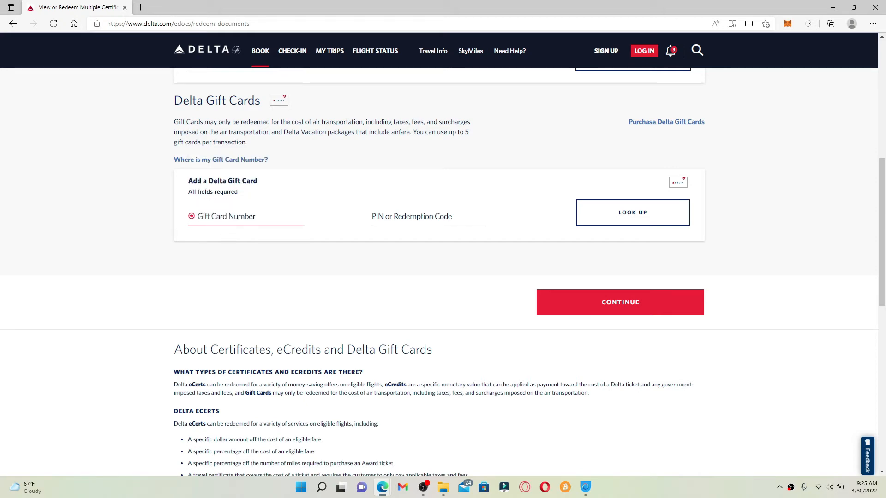
pyautogui.click(220, 159)
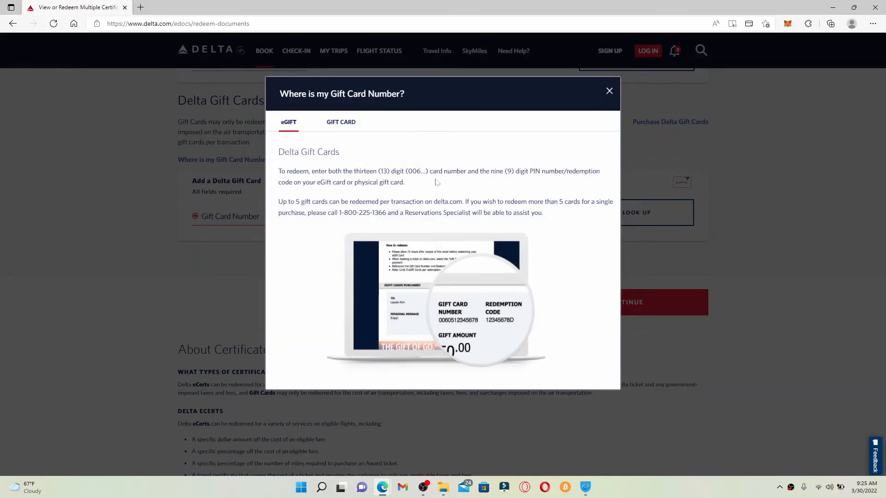
pyautogui.moveTo(440, 245)
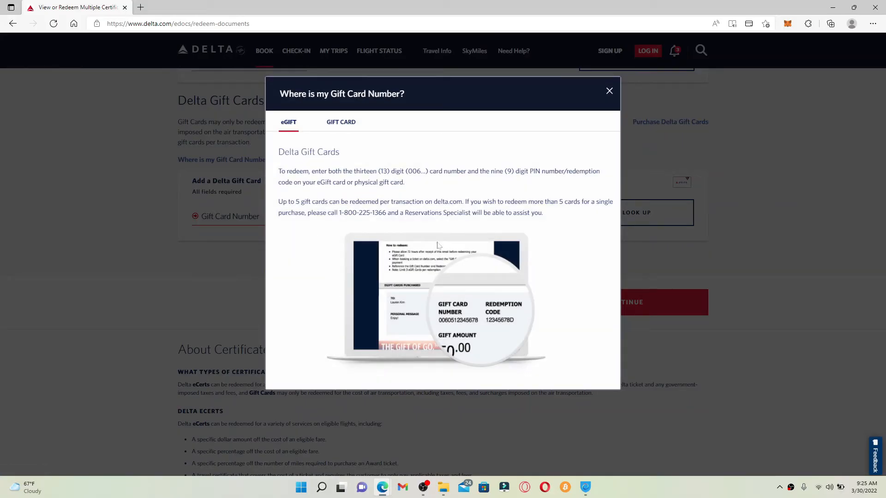
pyautogui.click(608, 90)
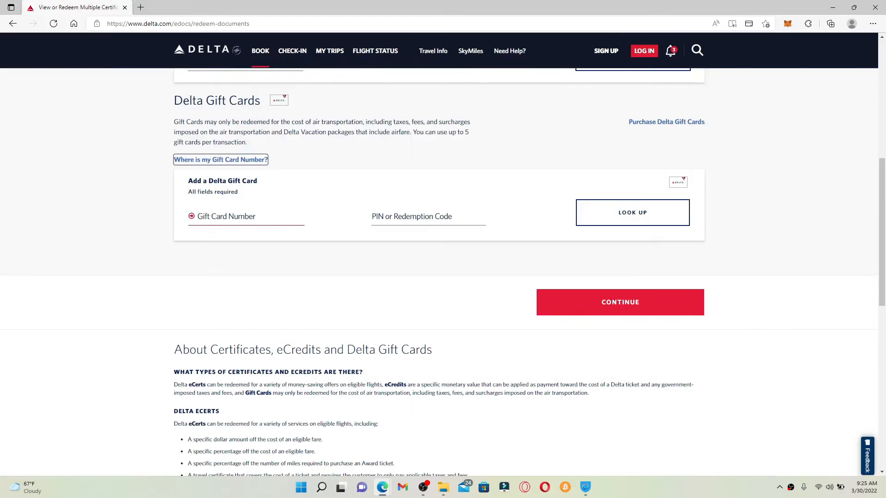
pyautogui.click(632, 212)
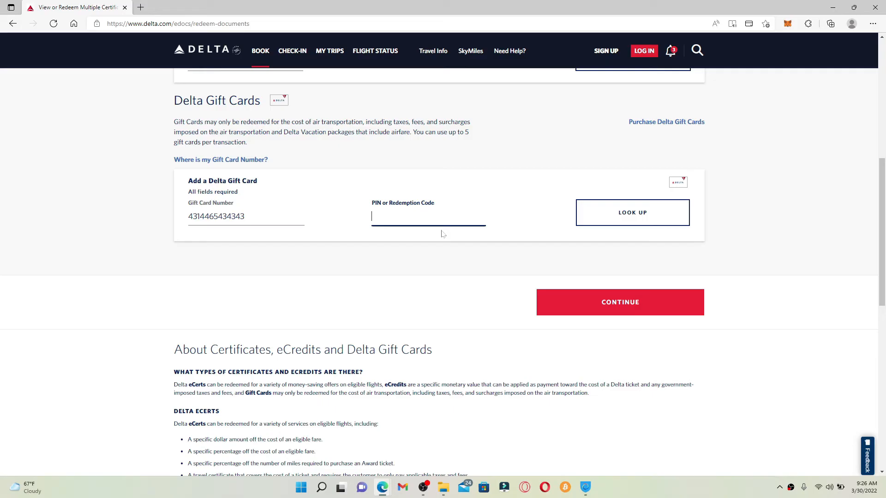
pyautogui.click(631, 212)
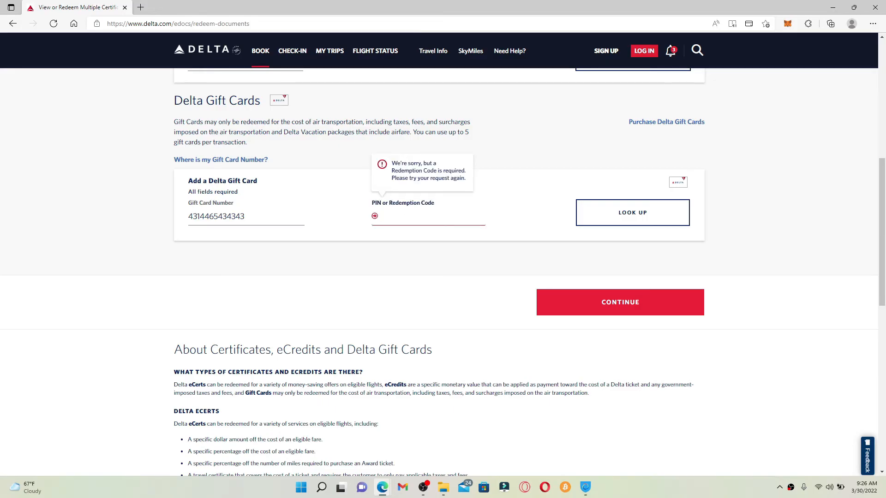
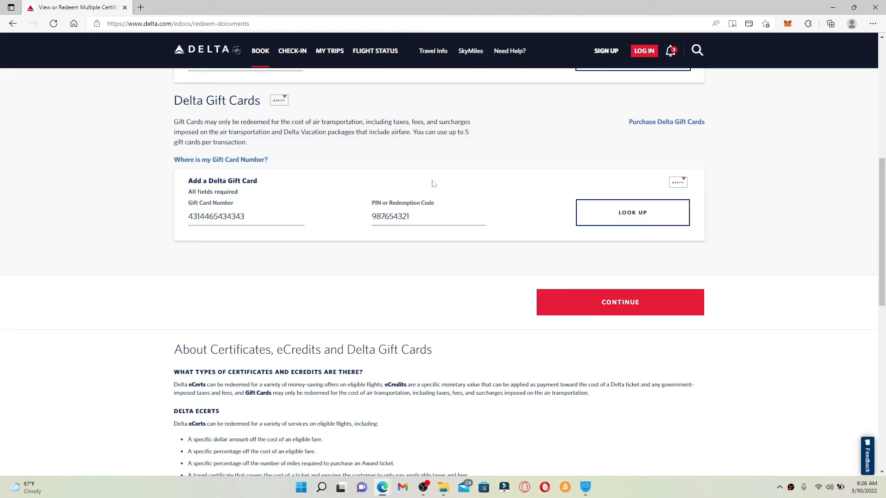